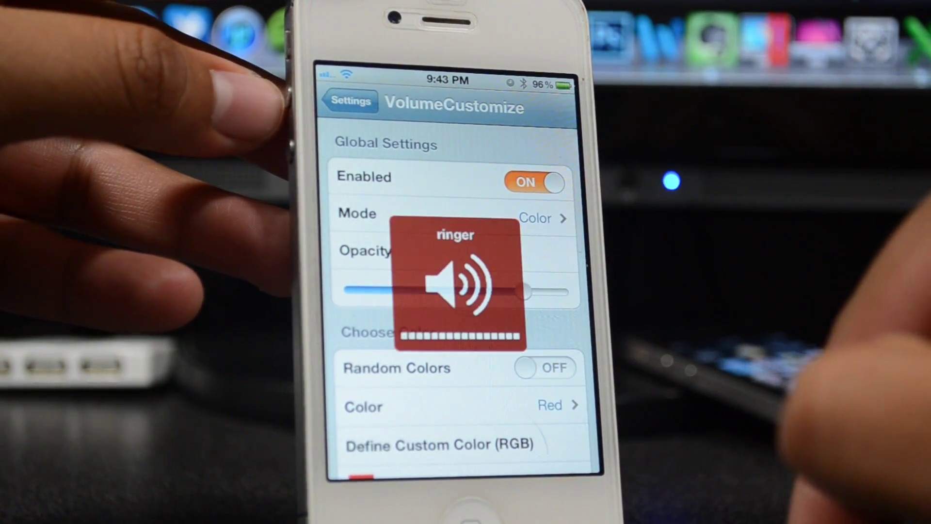
Scroll down the VolumeCustomize settings to reach the overlay Color options
{"action": "scroll", "scroll_direction": "down", "scroll_amount": 3}
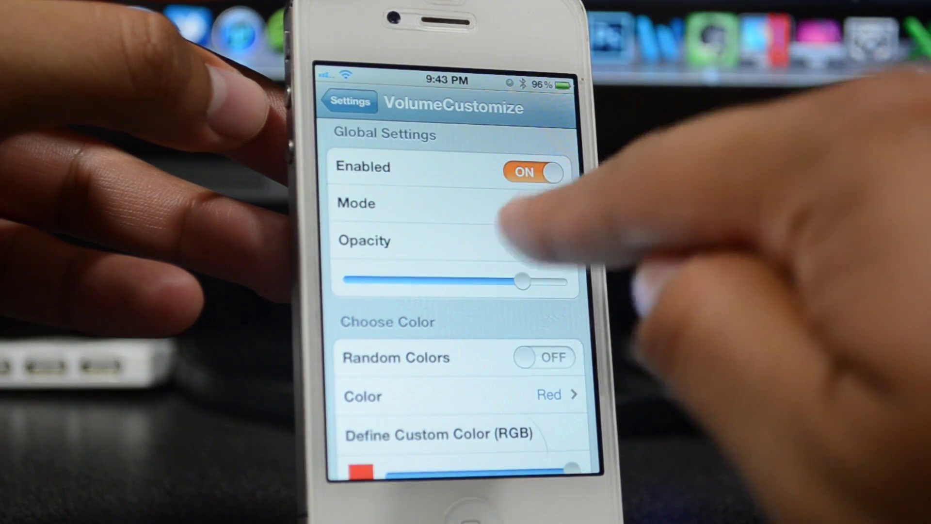
{"action": "scroll", "scroll_direction": "down", "scroll_amount": 3}
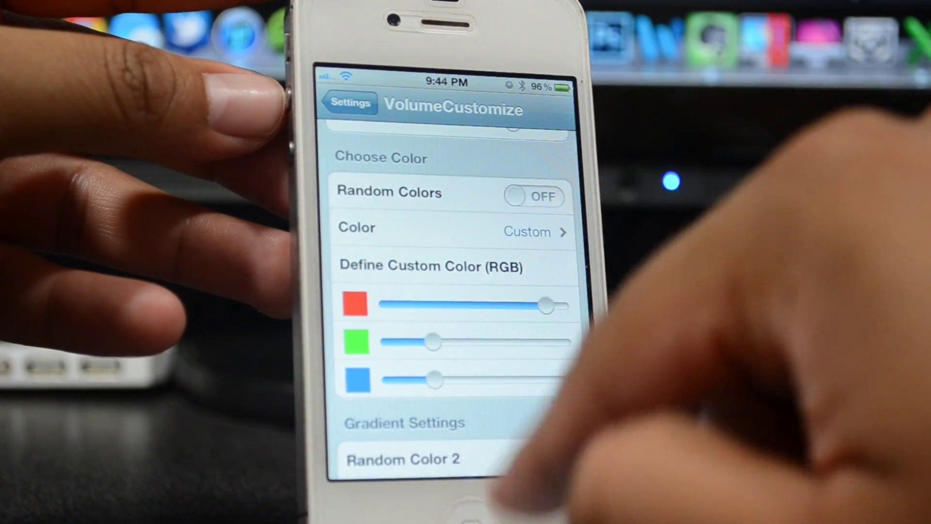
{"action": "scroll", "scroll_direction": "down", "scroll_amount": 3}
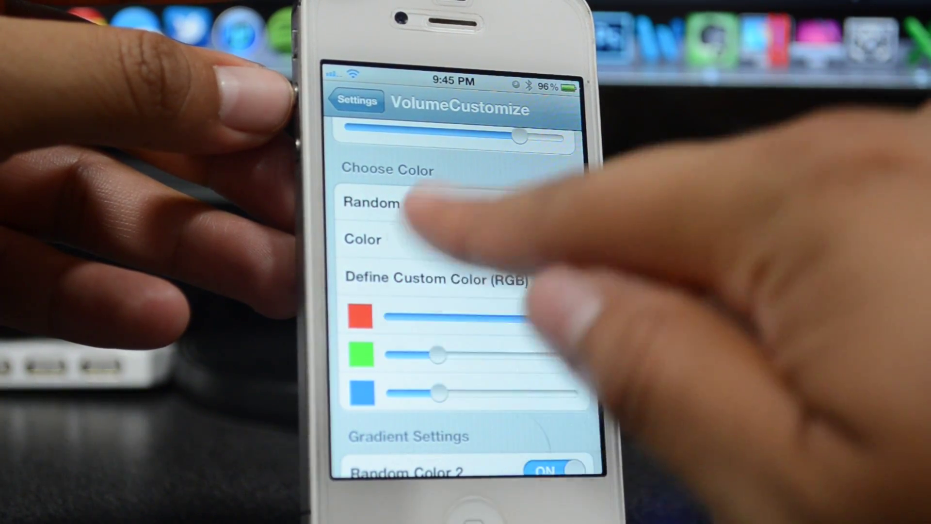
{"action": "scroll", "scroll_direction": "down", "scroll_amount": 3}
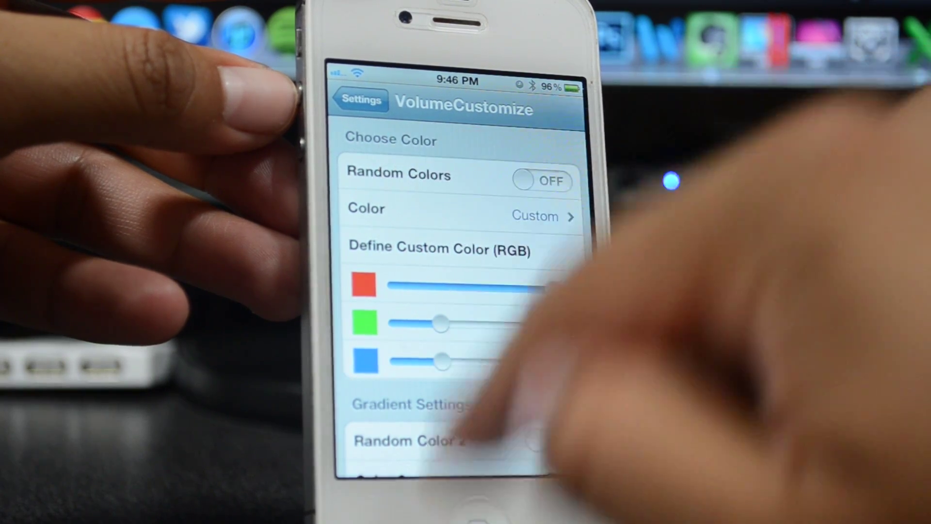
Scroll to the gradient direction control and choose Horizontal
{"action": "scroll", "scroll_direction": "down", "scroll_amount": 3}
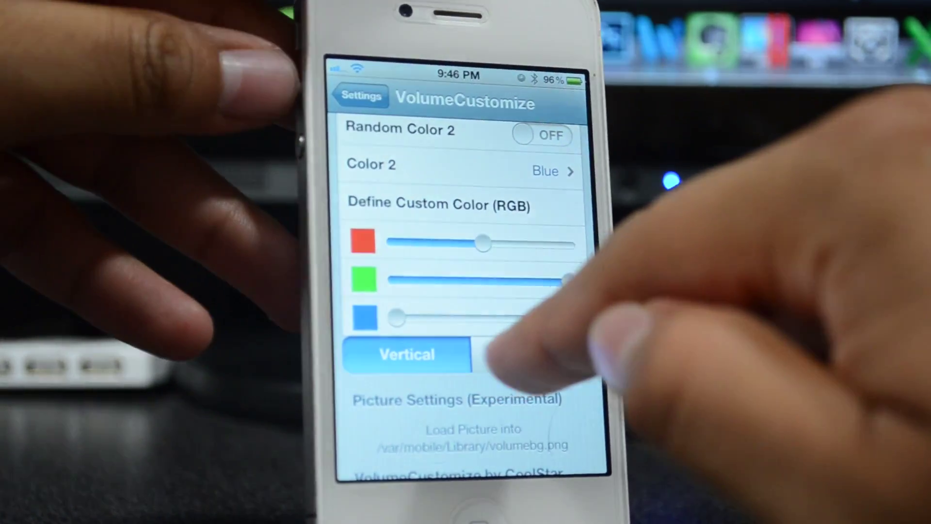
{"action": "left_click", "coordinate": [532, 355]}
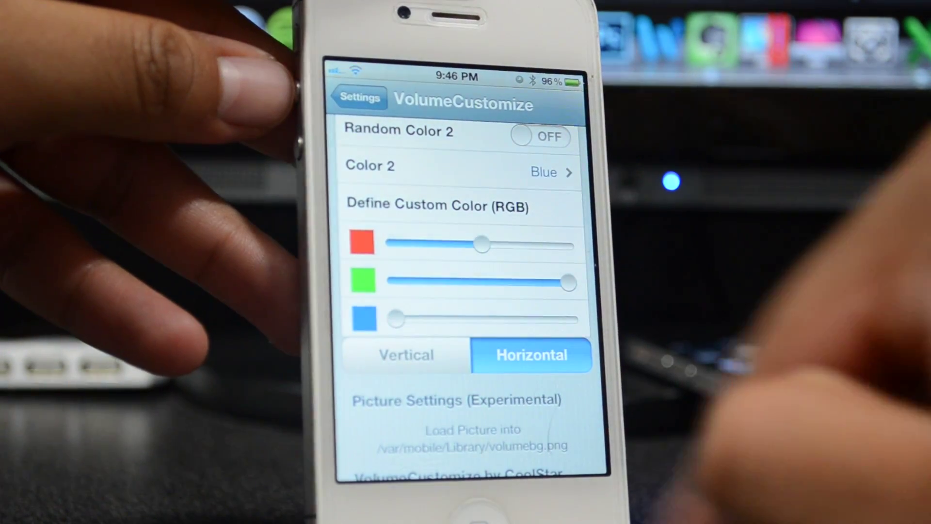